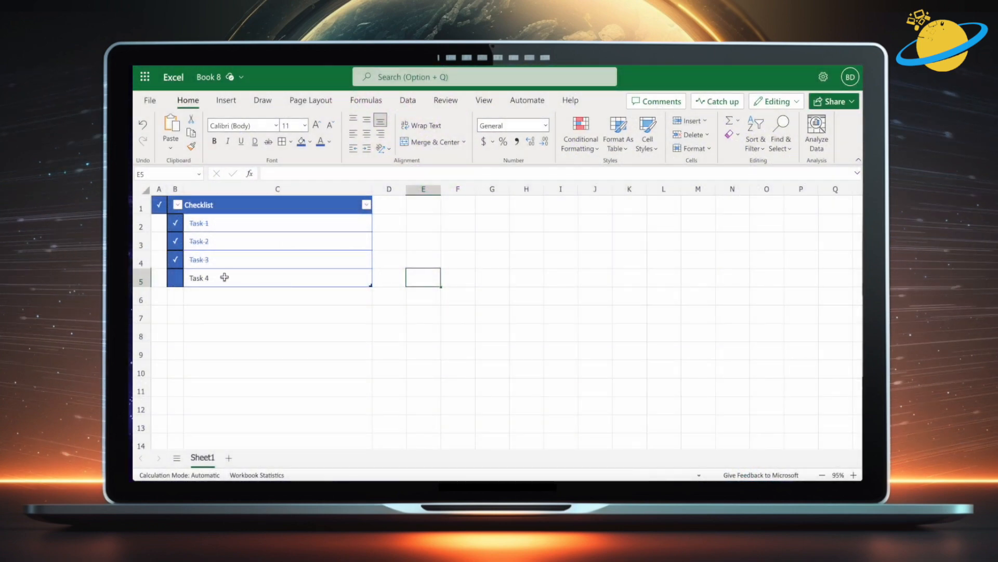
- Tick Task 4 with a ✓, then clear checkmarks in column B so Tasks 2 onward lose their strikethrough
left_click(175, 277)
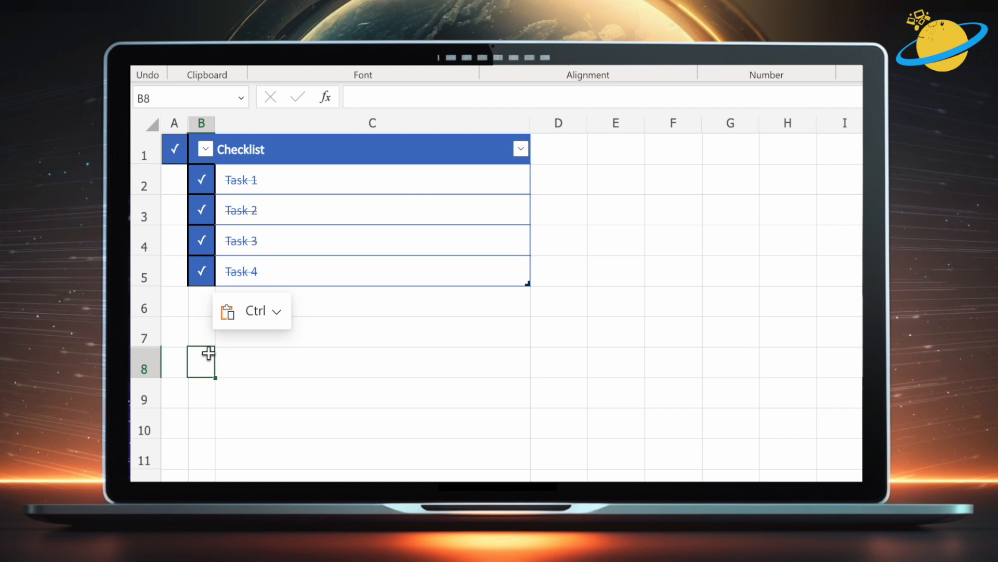
left_click(201, 271)
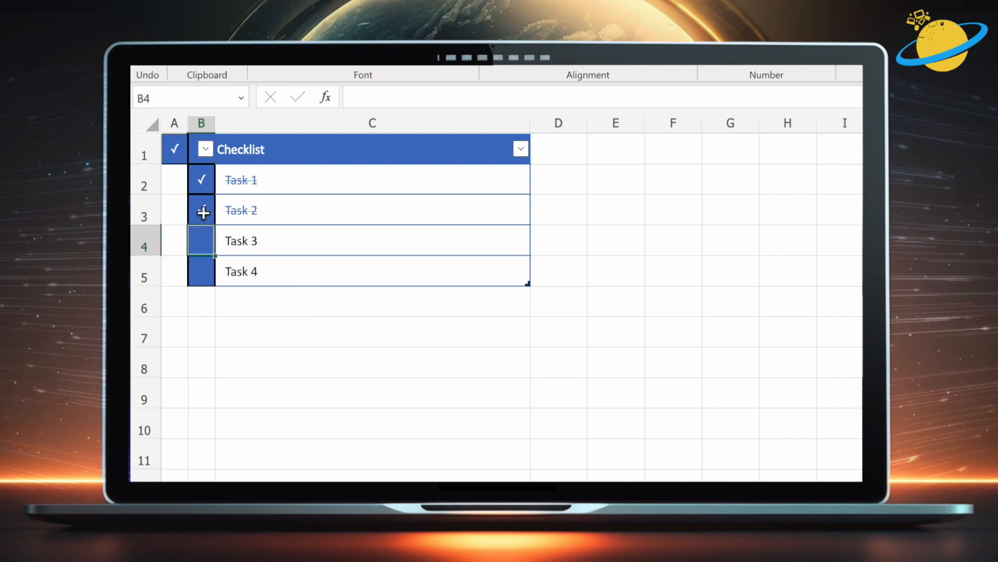
left_click(200, 179)
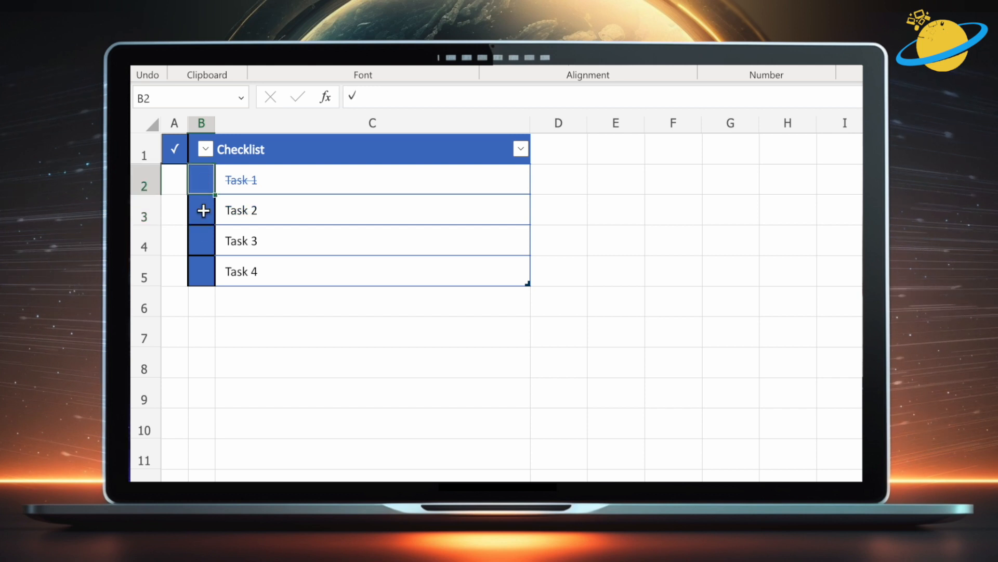
left_click(201, 330)
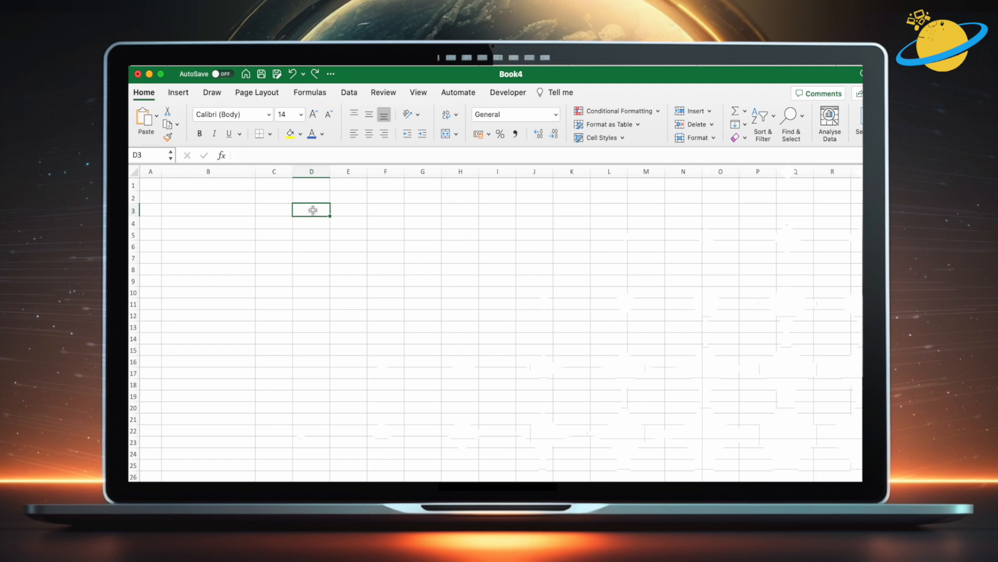
- From the Developer form controls, place another checkbox control under the existing ones in column D
left_click(506, 93)
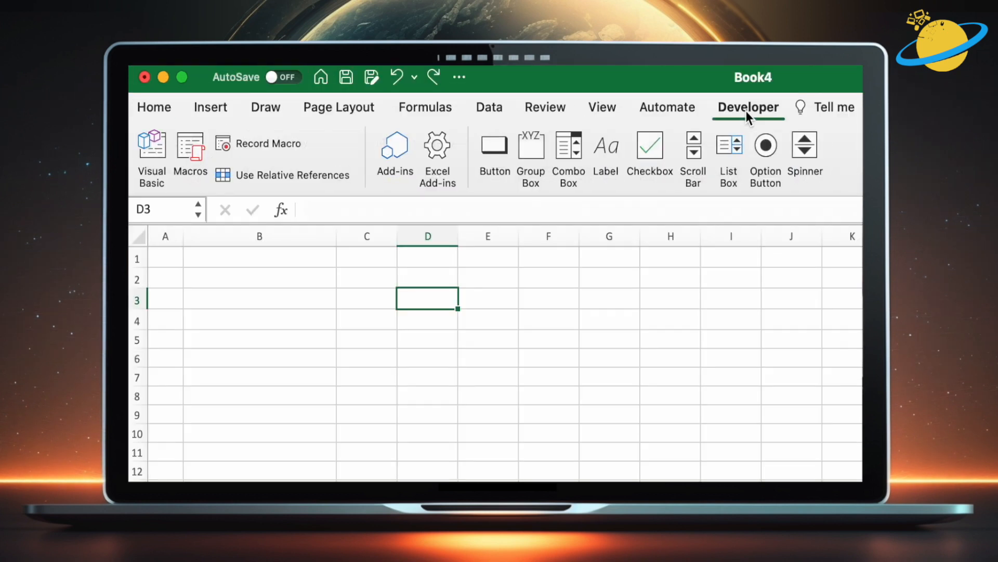
mouse_move(457, 272)
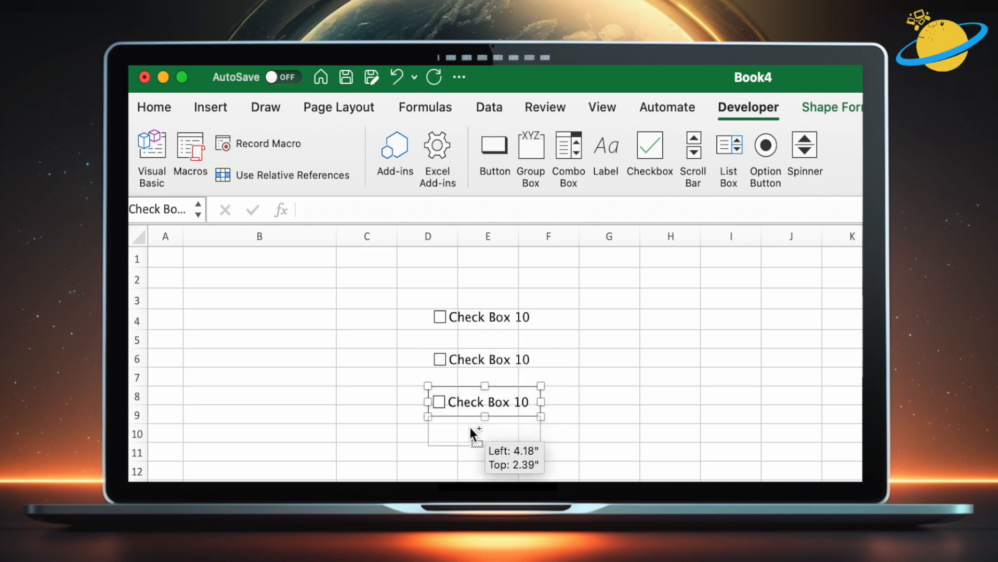
left_click(608, 433)
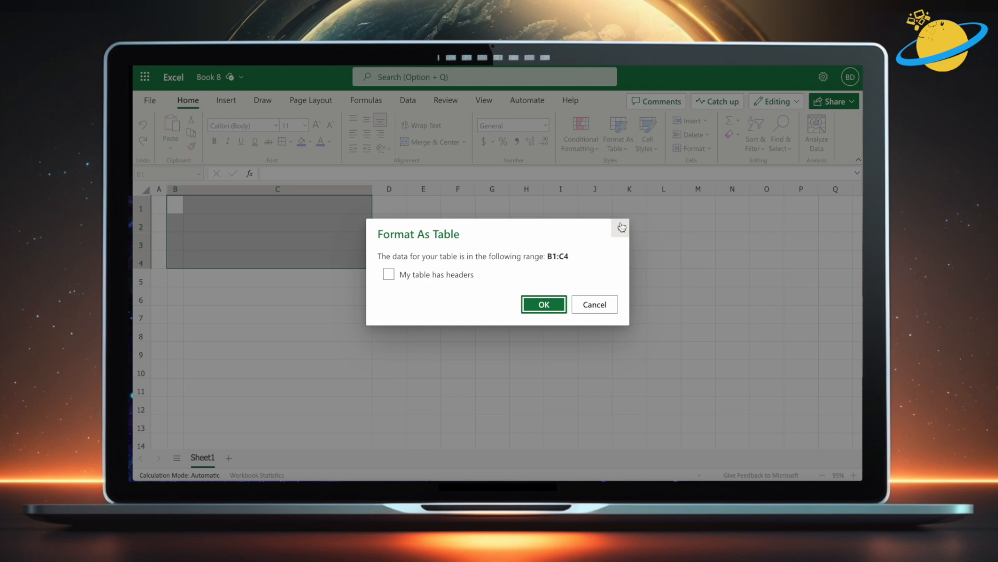
- Format B1:C4 as a table with headers named C and Checklist
left_click(389, 274)
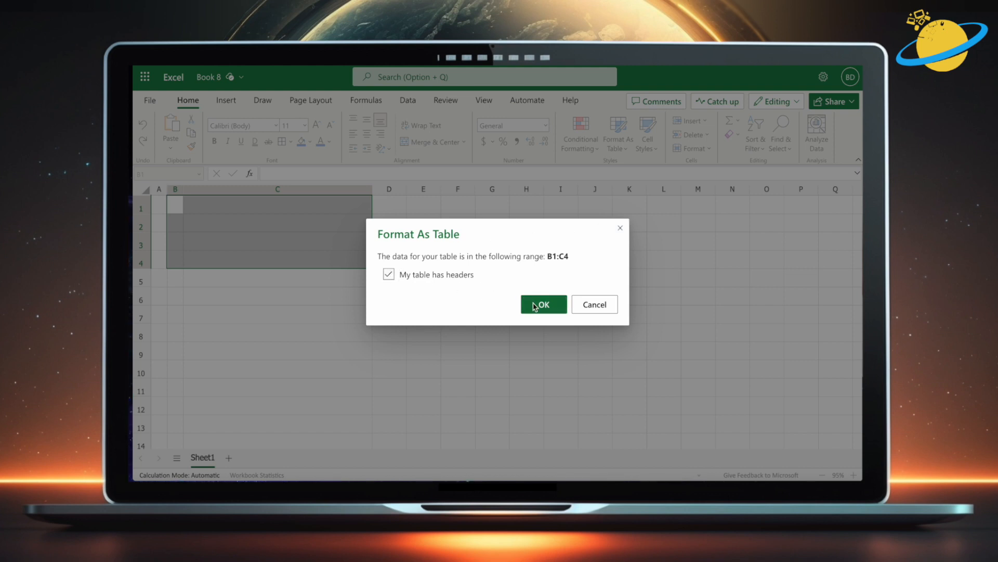
left_click(541, 304)
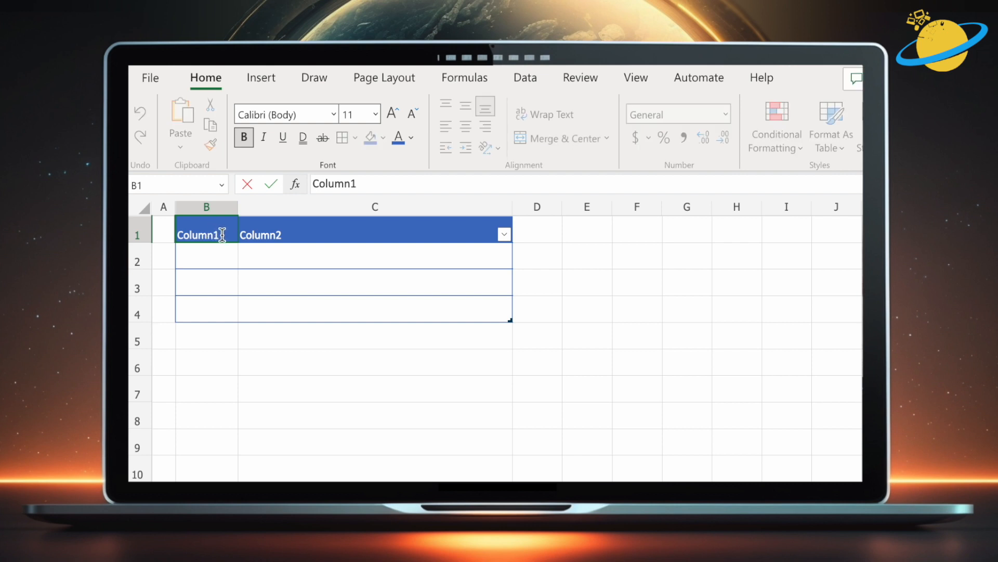
type("c")
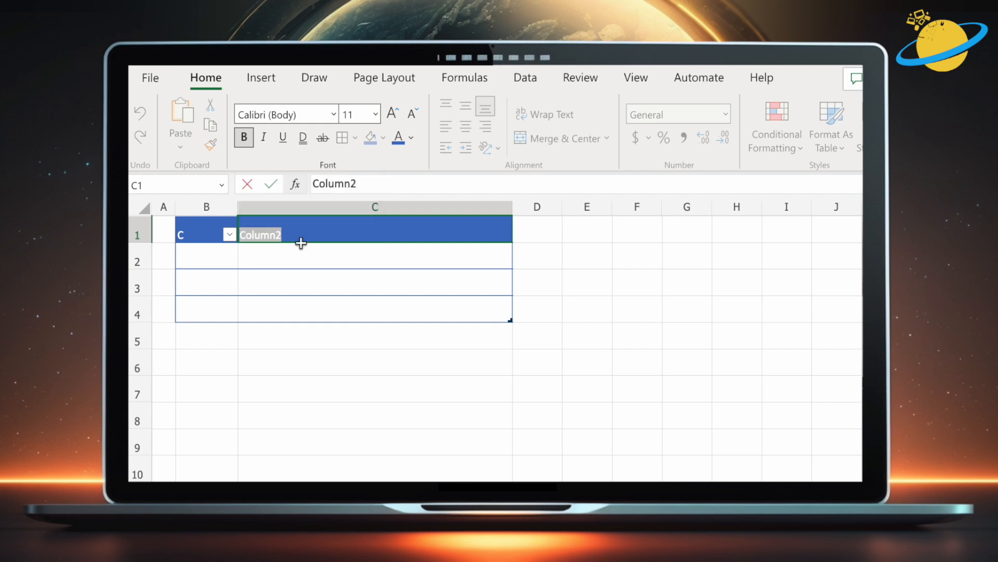
type("Check")
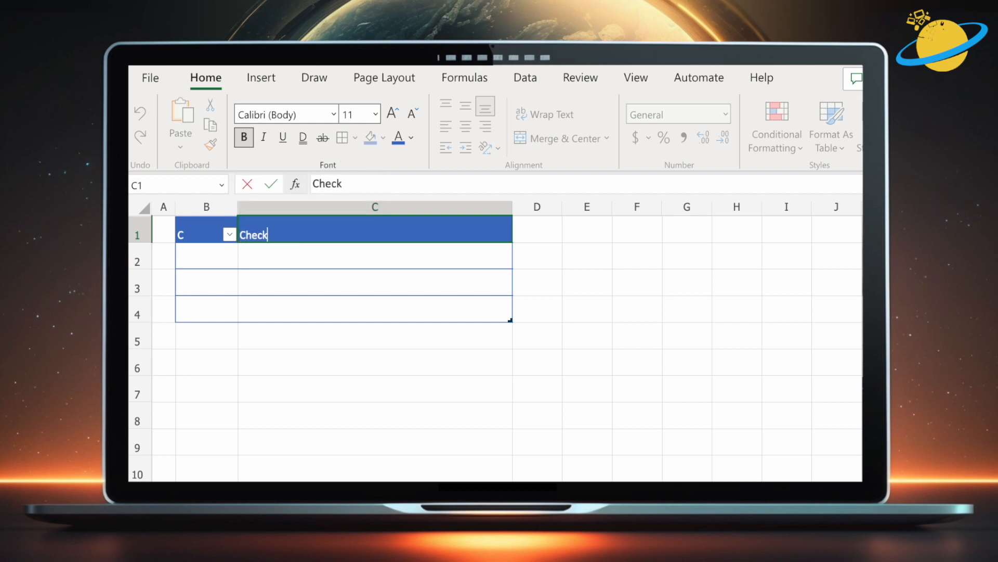
type("list")
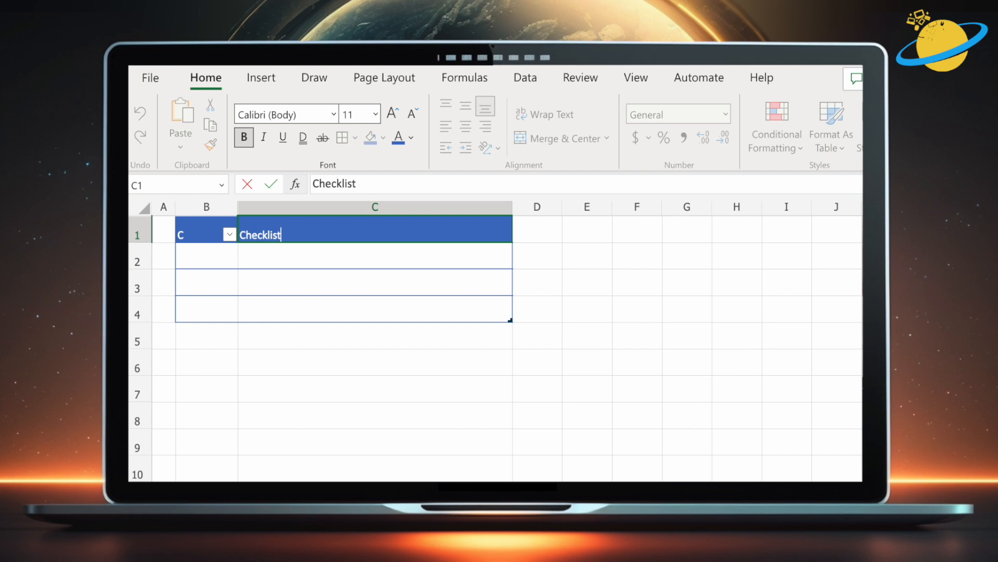
mouse_move(165, 231)
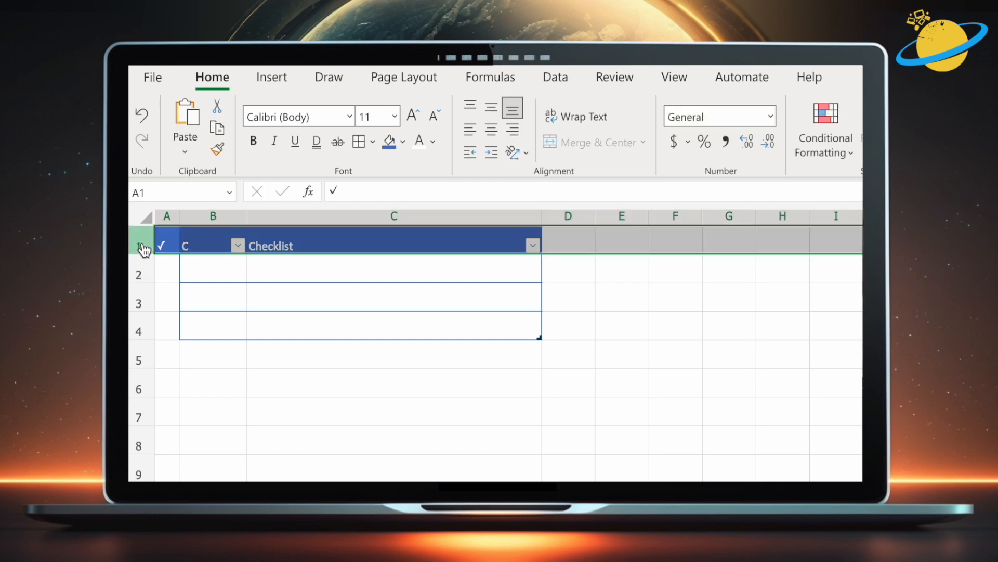
mouse_move(489, 109)
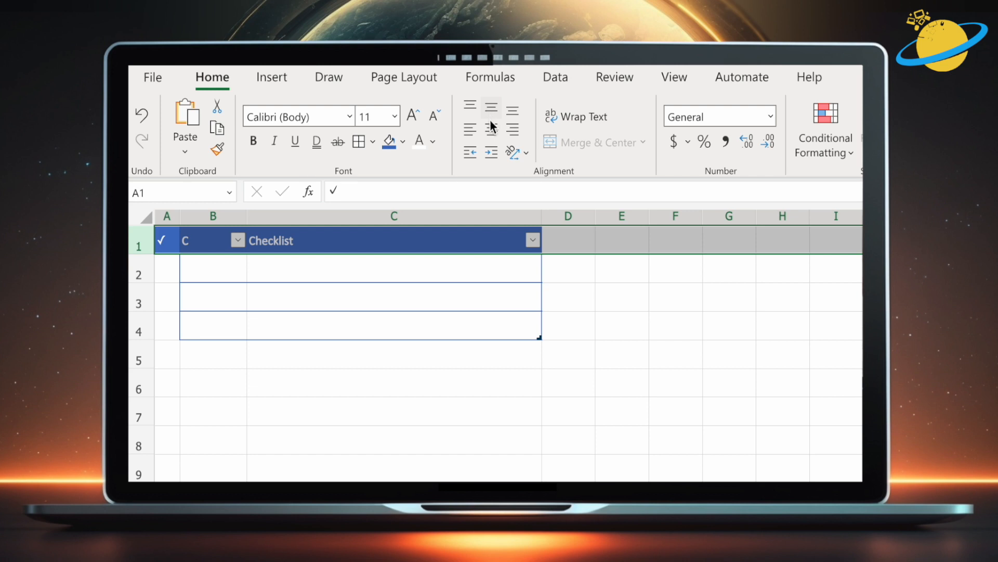
- Centre the header row, colour the C header text blue to hide it, and narrow column B
left_click(490, 106)
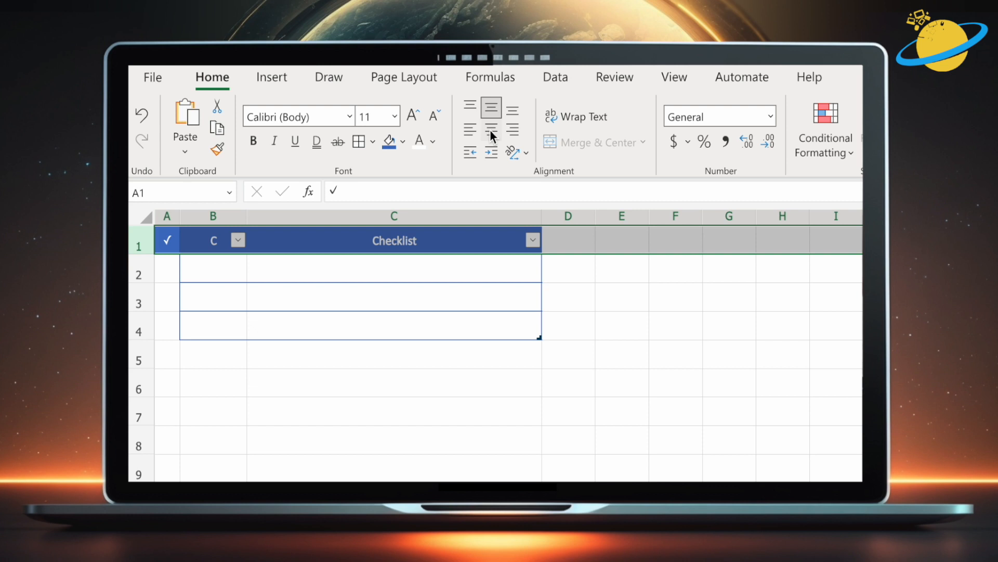
left_click(212, 240)
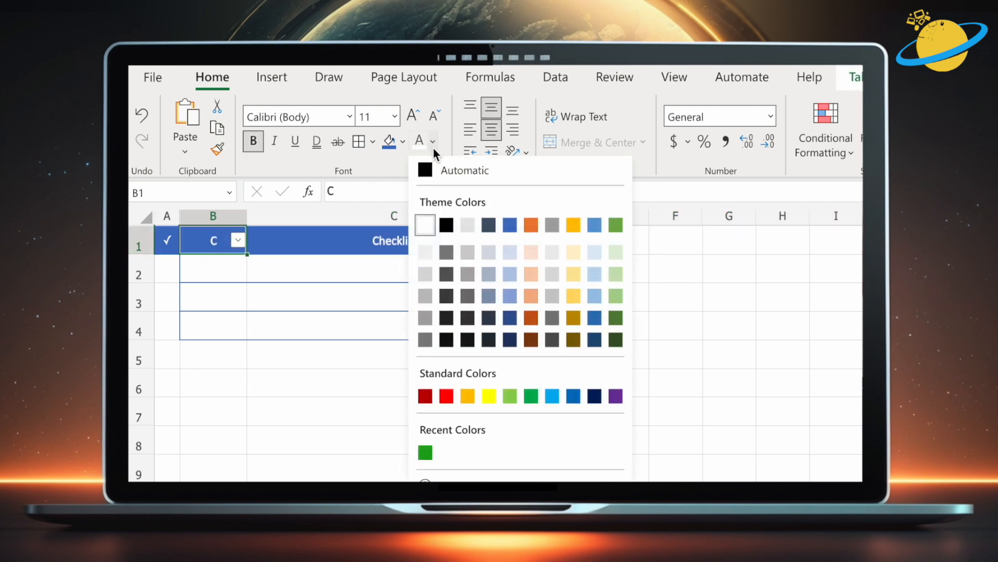
left_click(425, 224)
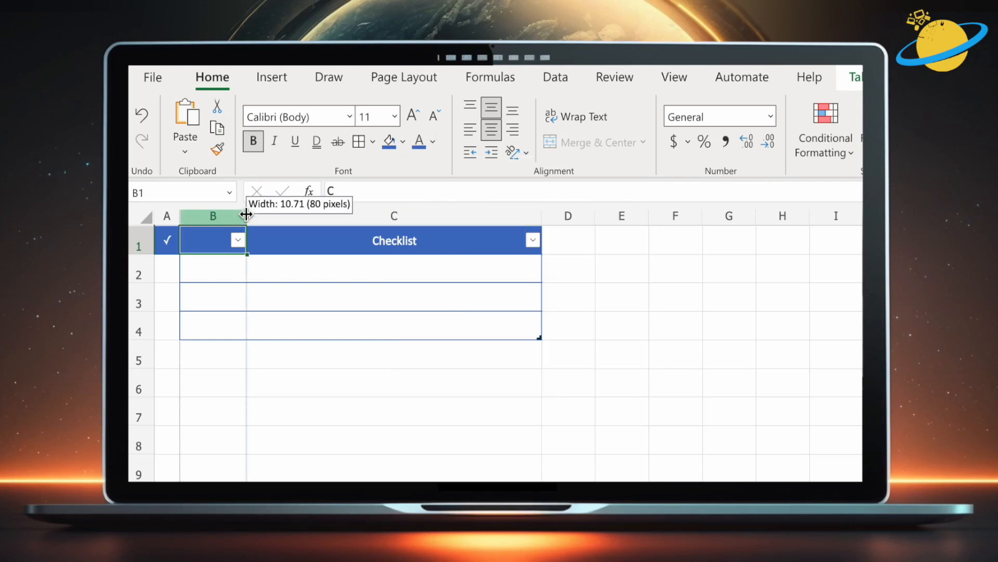
left_click_drag(248, 216, 211, 215)
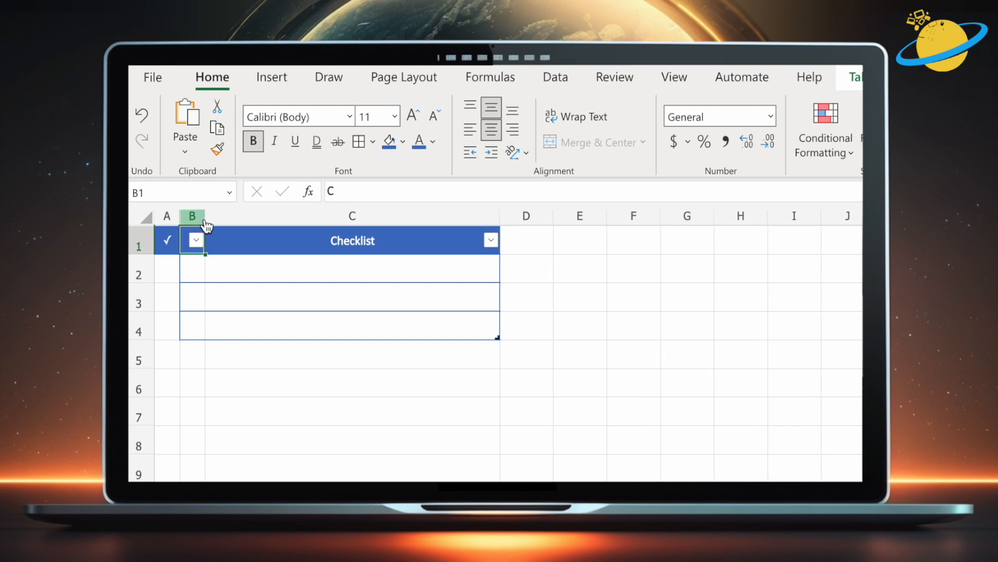
mouse_move(512, 270)
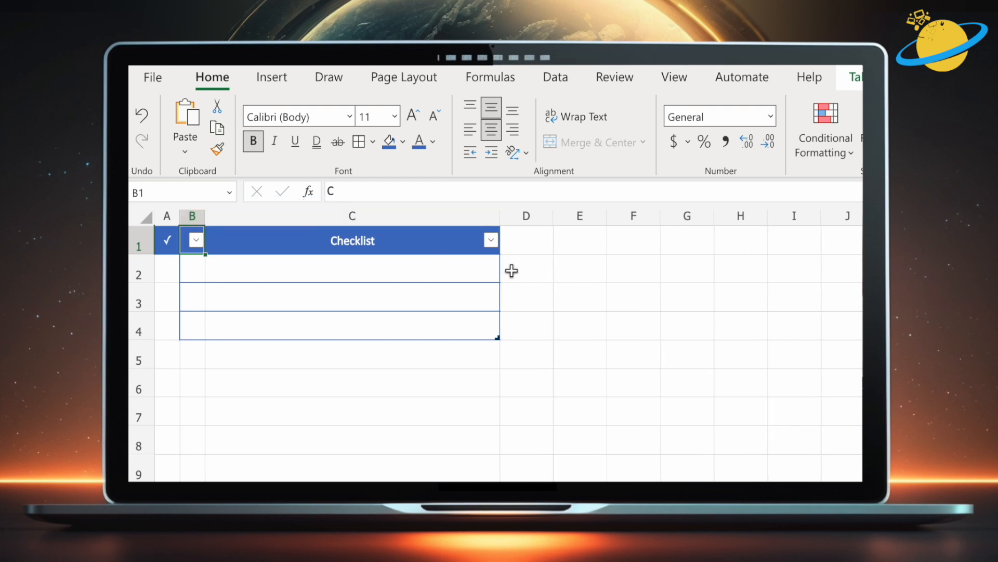
- Enter Task 1, Task 2 and Task 3 under Checklist and indent them
left_click(525, 267)
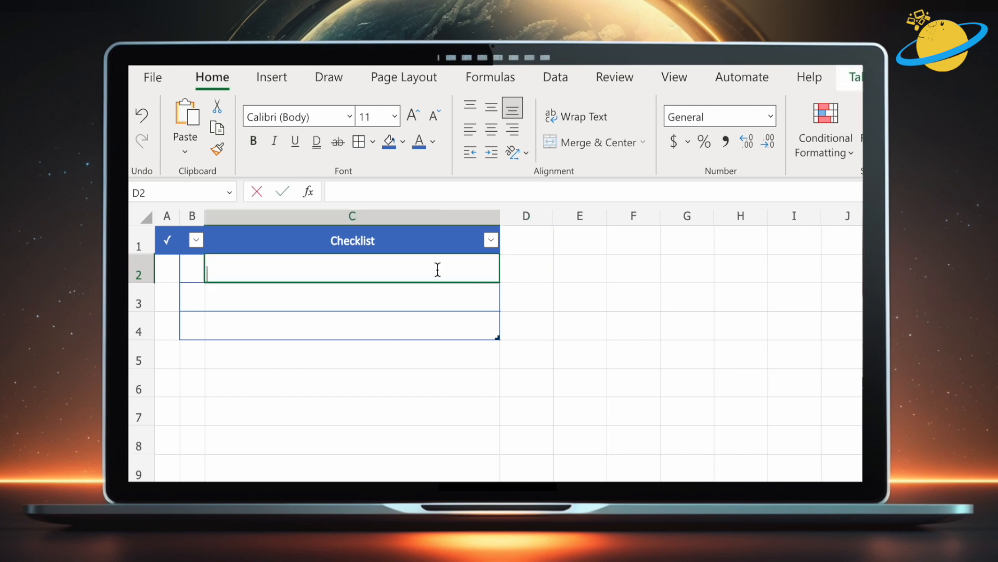
type("Tas")
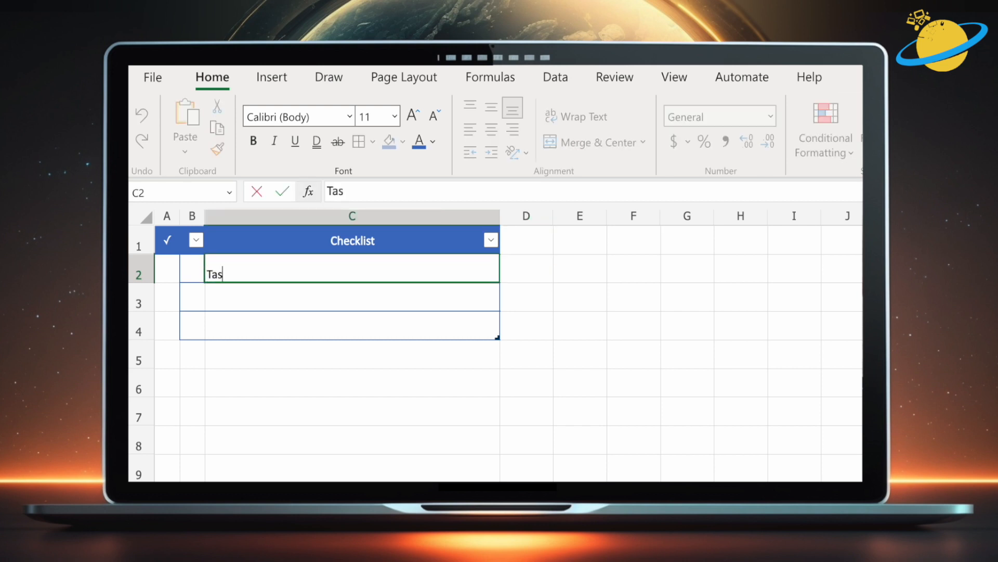
key("enter")
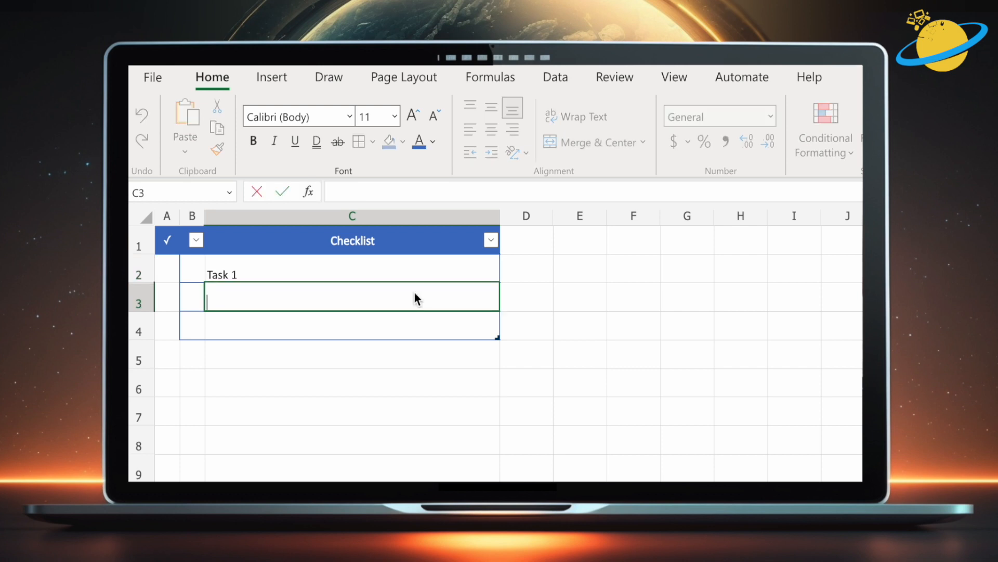
type("Task 2")
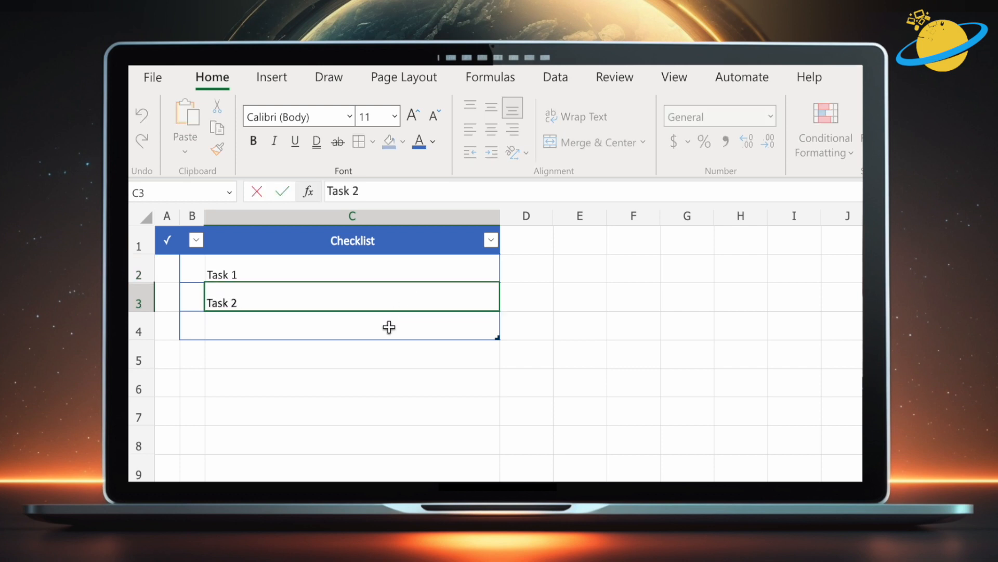
type("Task 3")
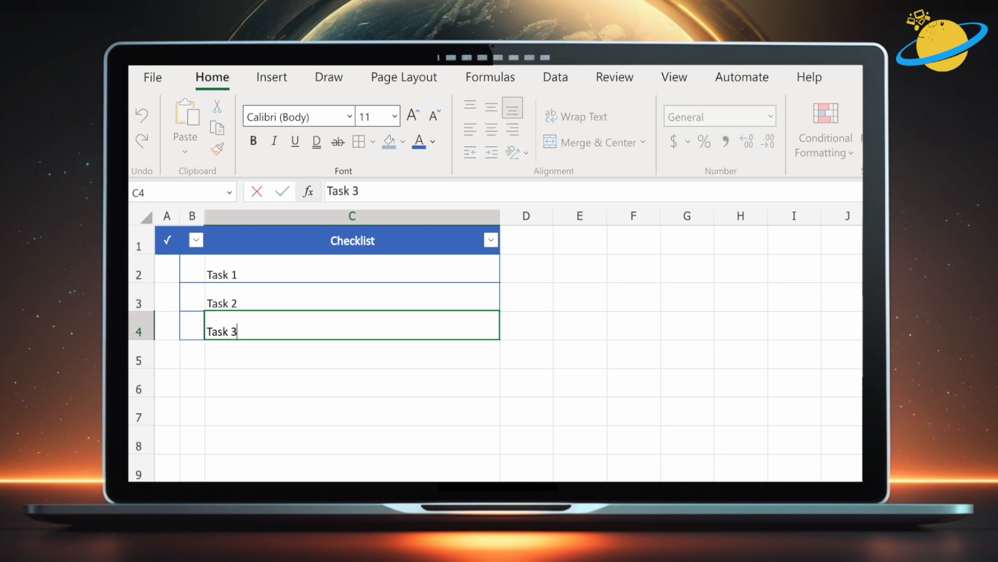
left_click(525, 325)
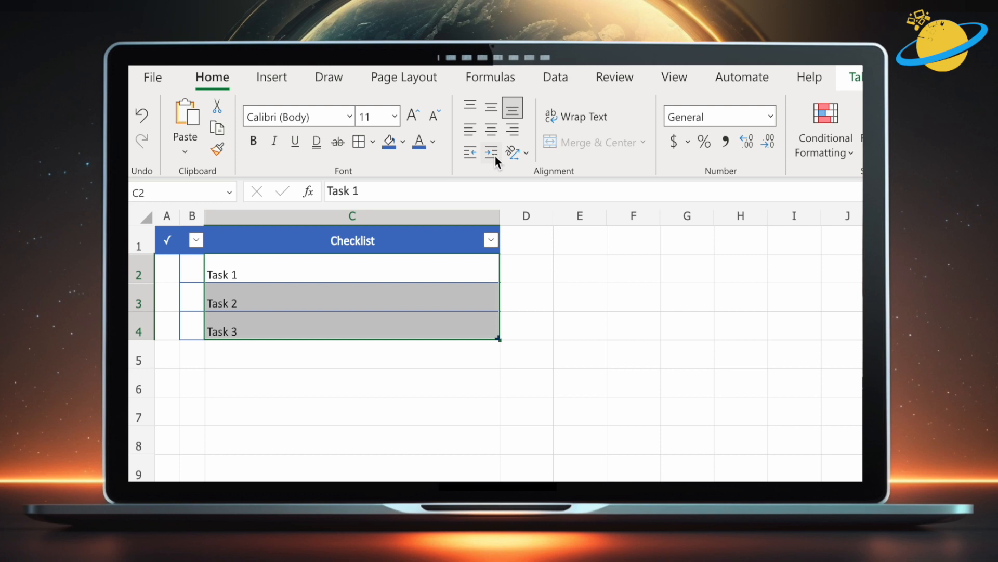
left_click(470, 129)
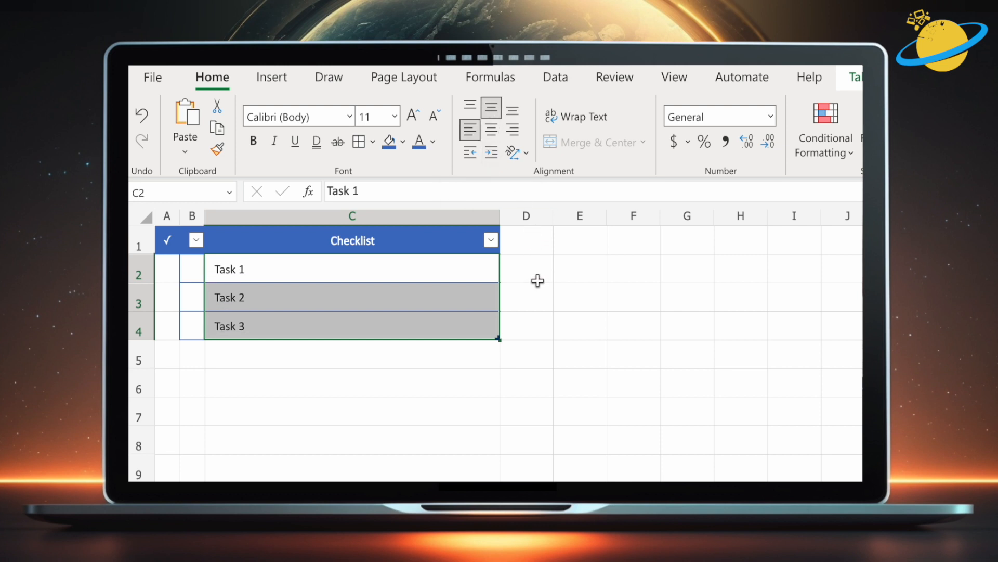
left_click(526, 296)
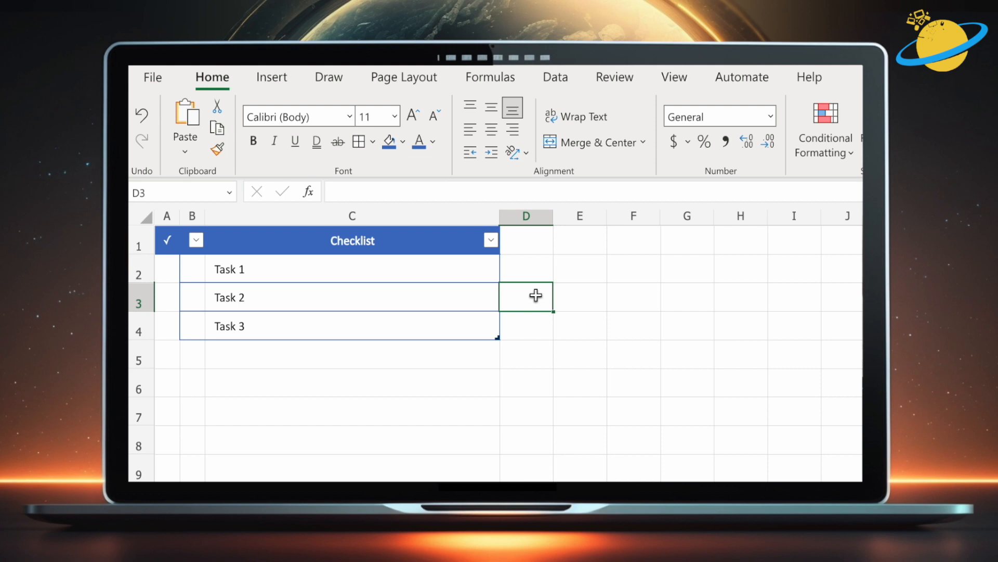
mouse_move(245, 286)
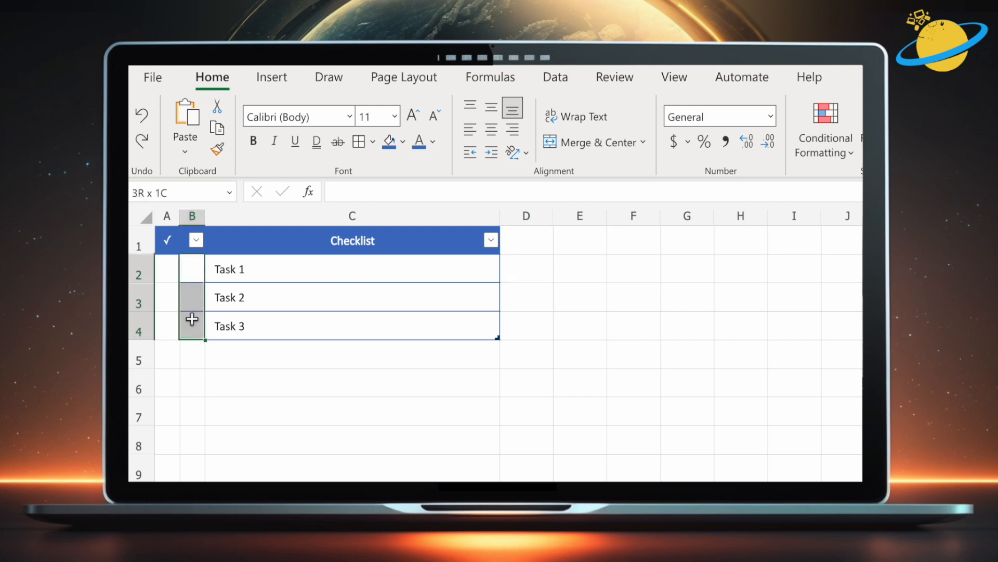
- Fill the empty checkbox cells B2:B4 with solid blue
left_click(192, 269)
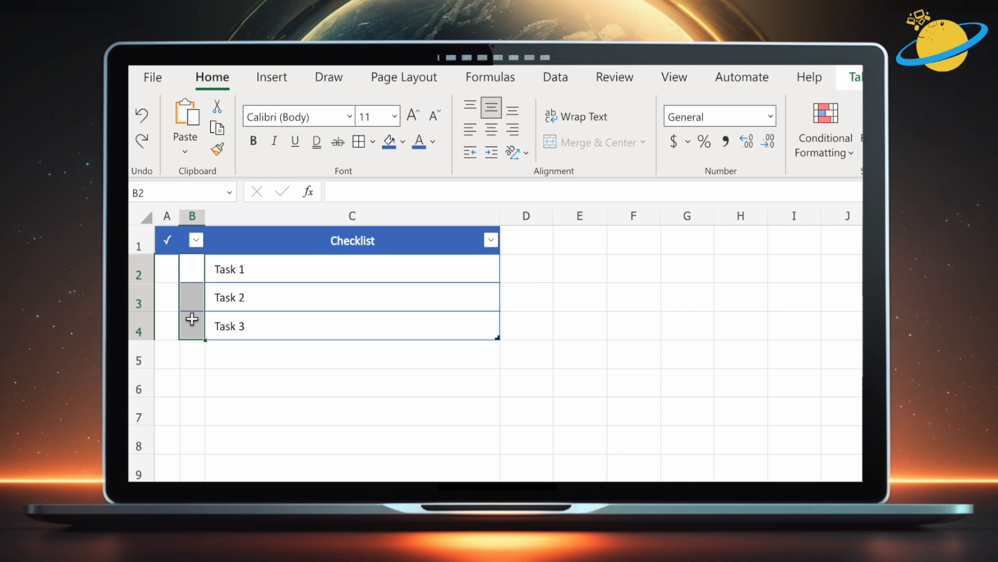
left_click(389, 141)
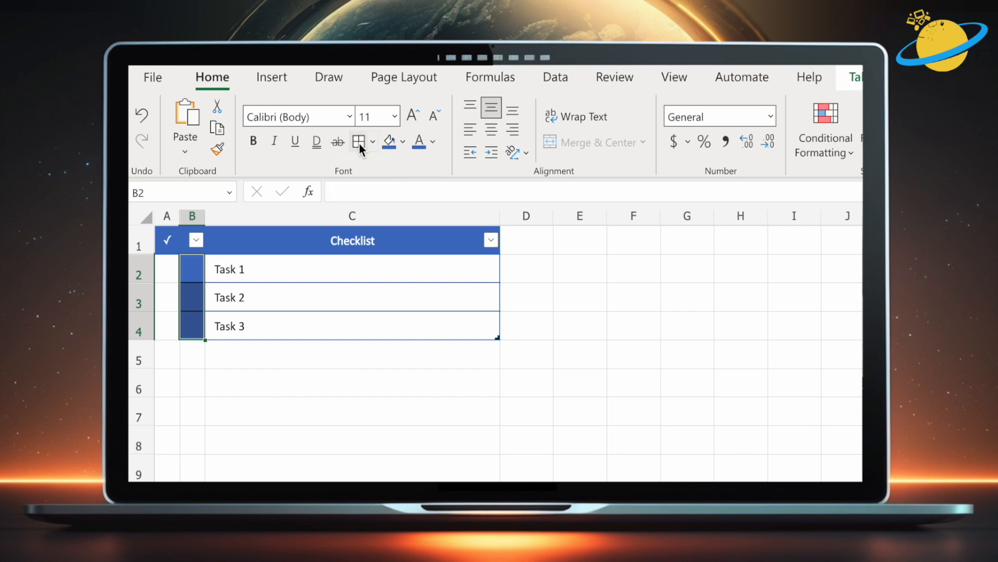
mouse_move(369, 148)
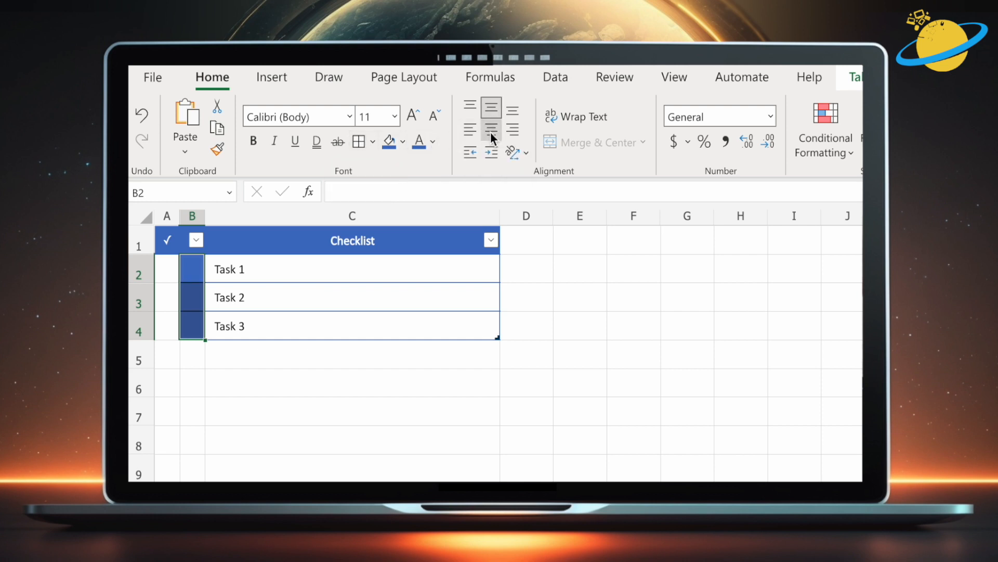
mouse_move(491, 105)
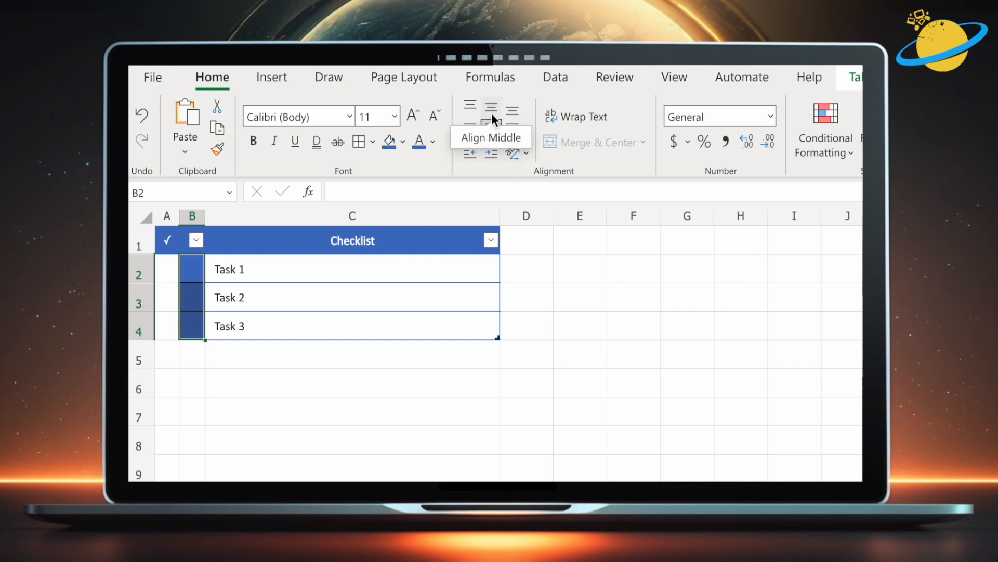
mouse_move(166, 241)
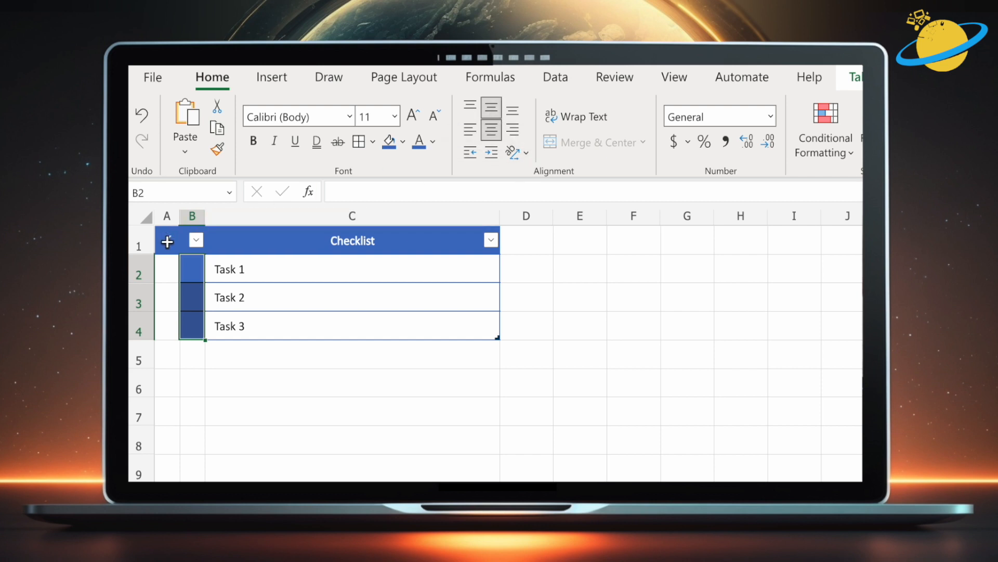
- Copy the checkmark symbol from A1 and open D2 for editing
left_click(167, 241)
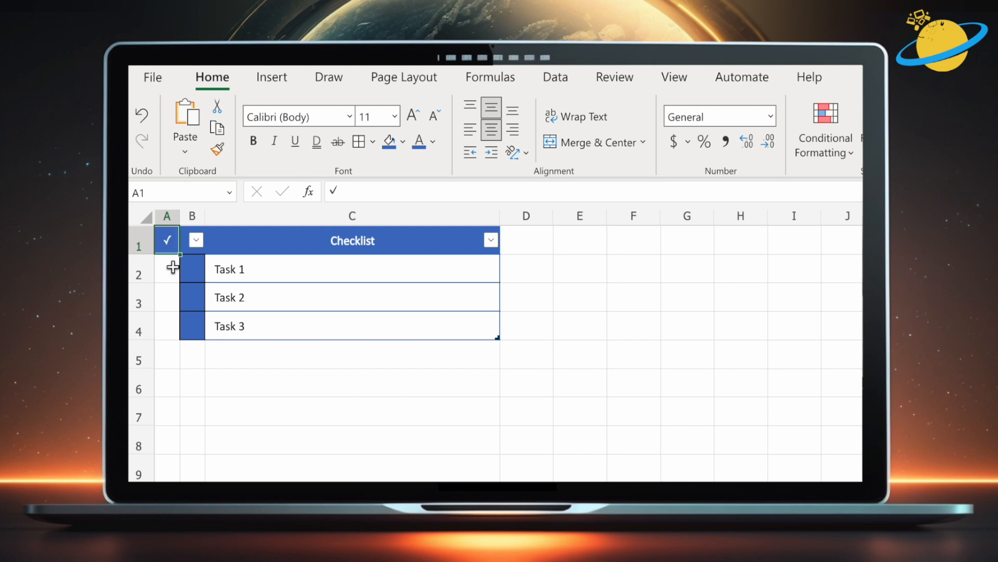
left_click(191, 269)
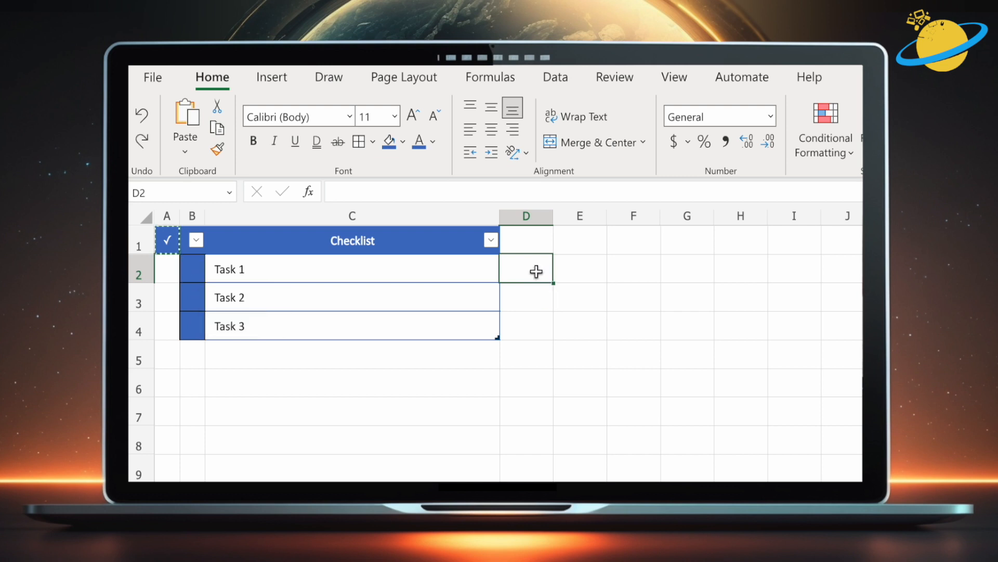
double_click(527, 268)
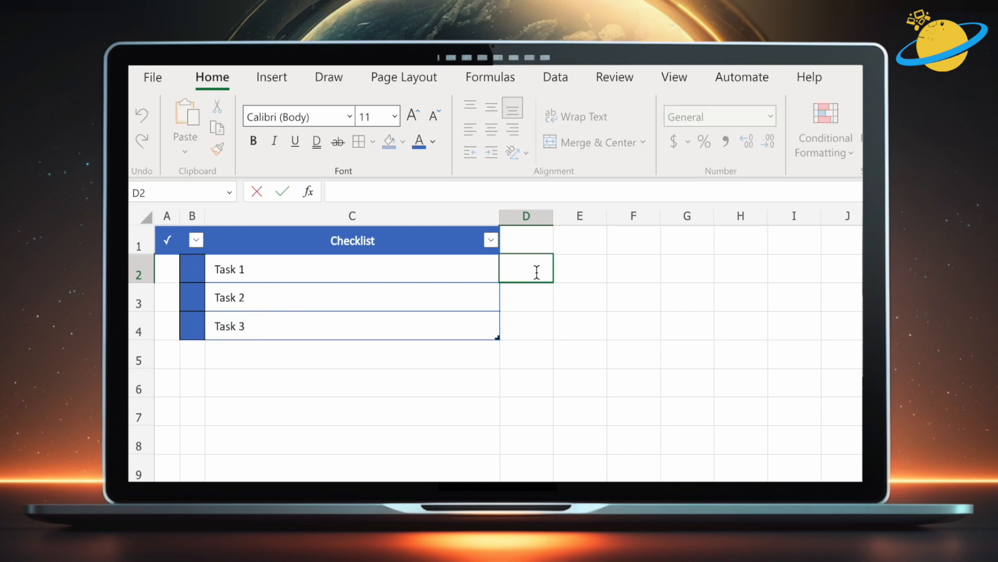
mouse_move(356, 268)
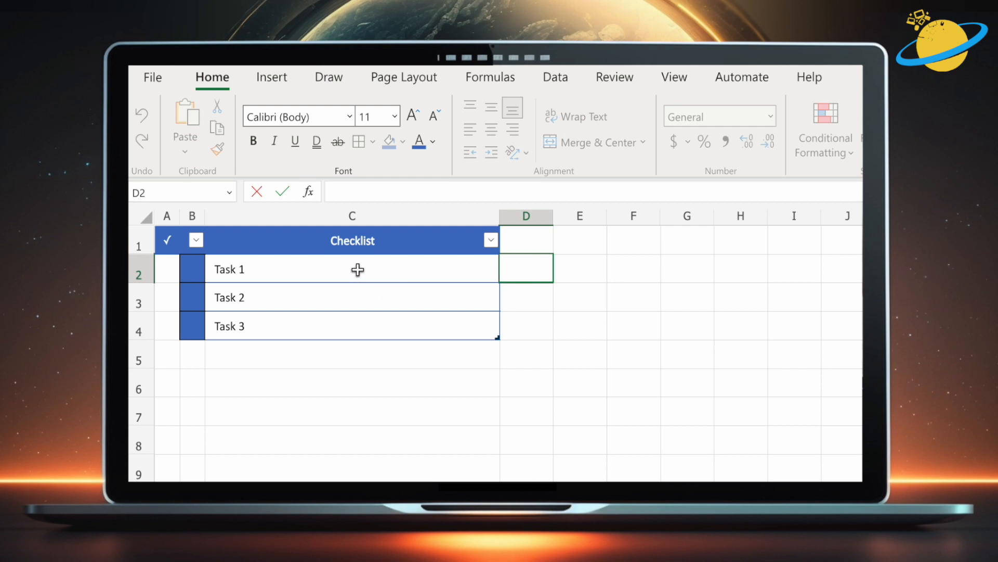
- Start a new conditional formatting rule for the task cells C2:C4
left_click(352, 269)
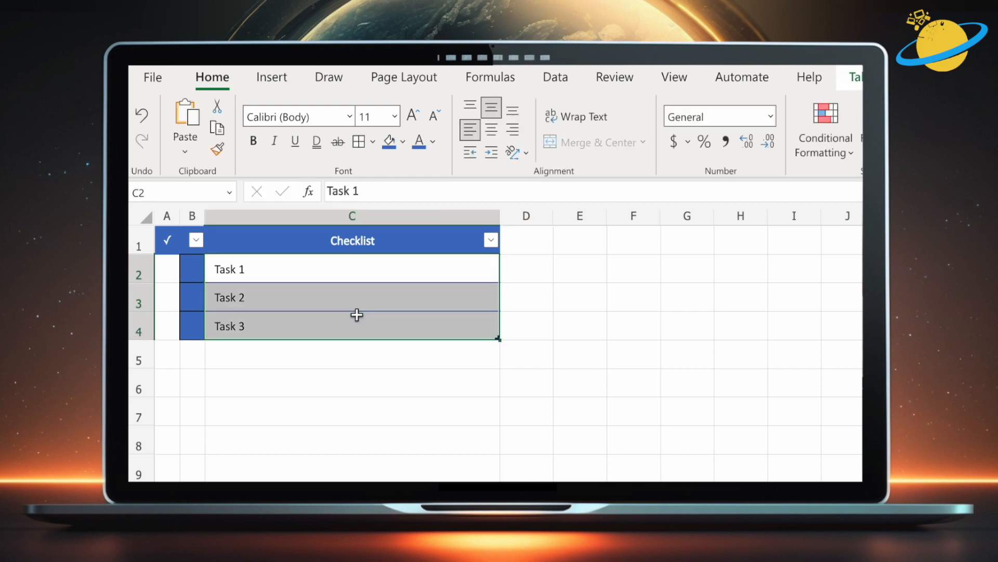
mouse_move(756, 164)
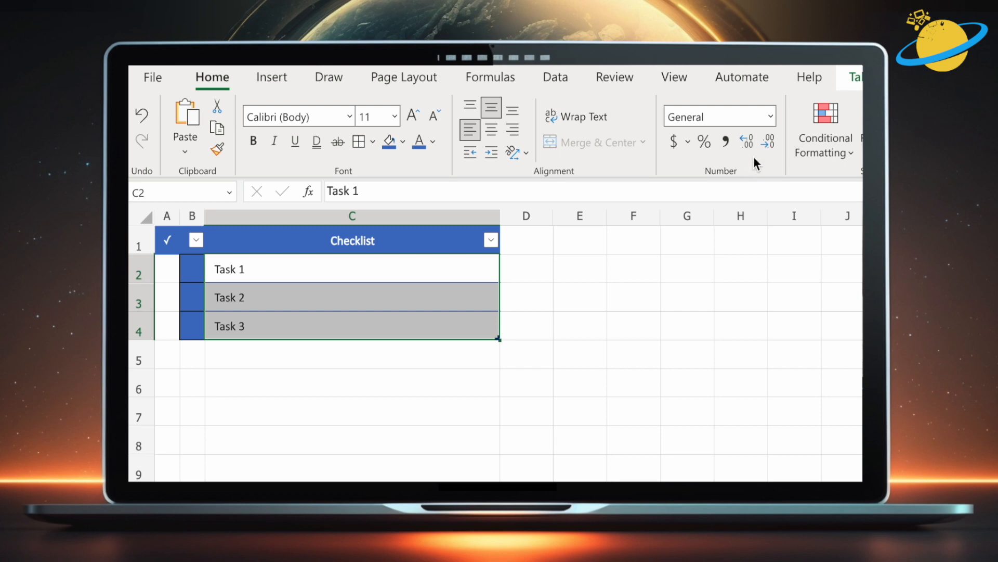
left_click(824, 127)
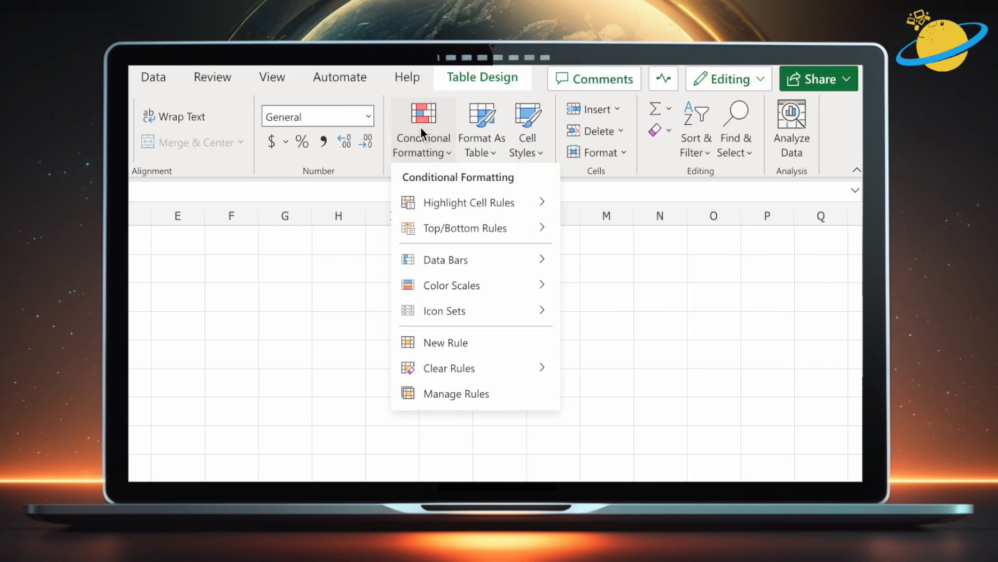
mouse_move(462, 342)
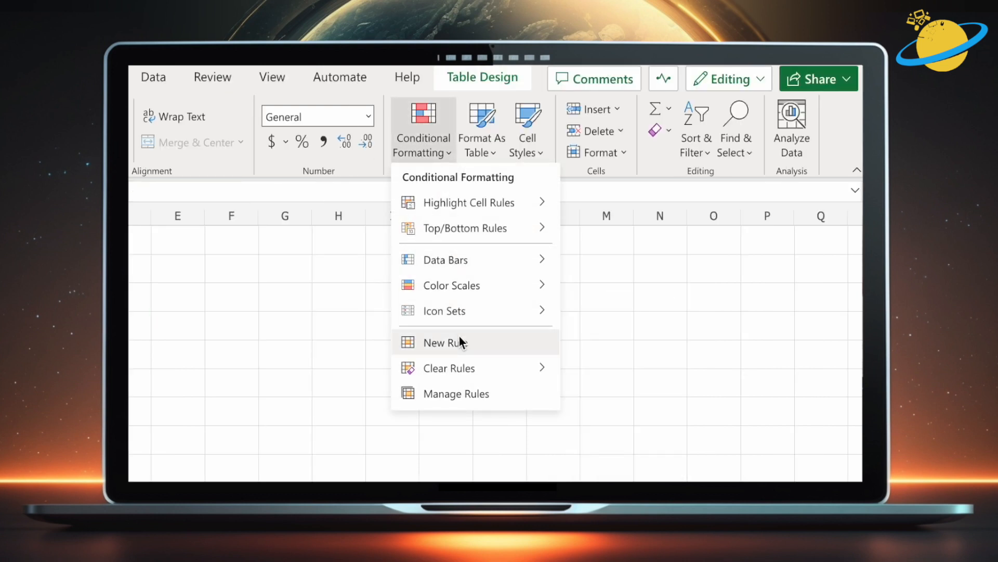
left_click(445, 343)
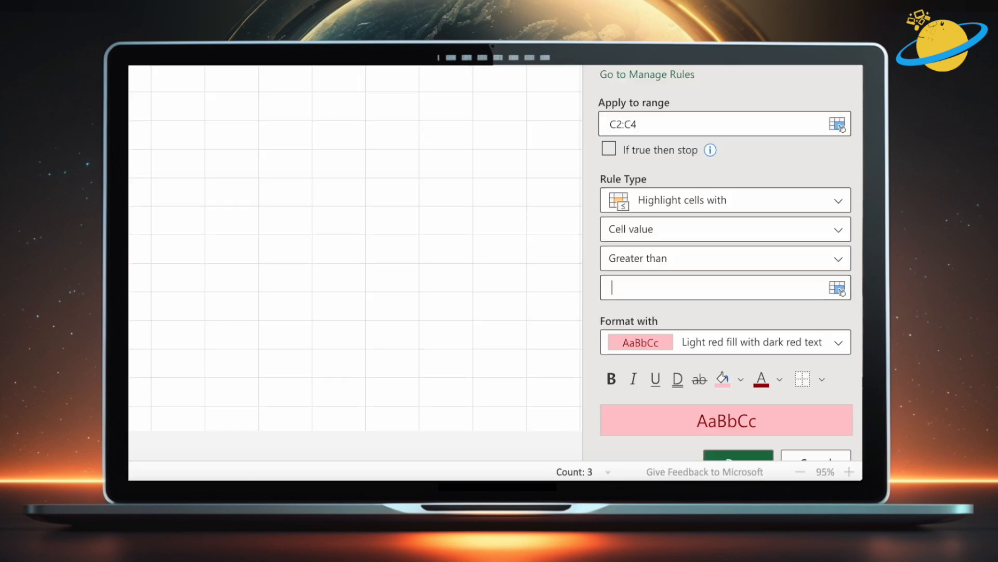
- Make the rule formula-based with the condition =B2<>""
left_click(725, 200)
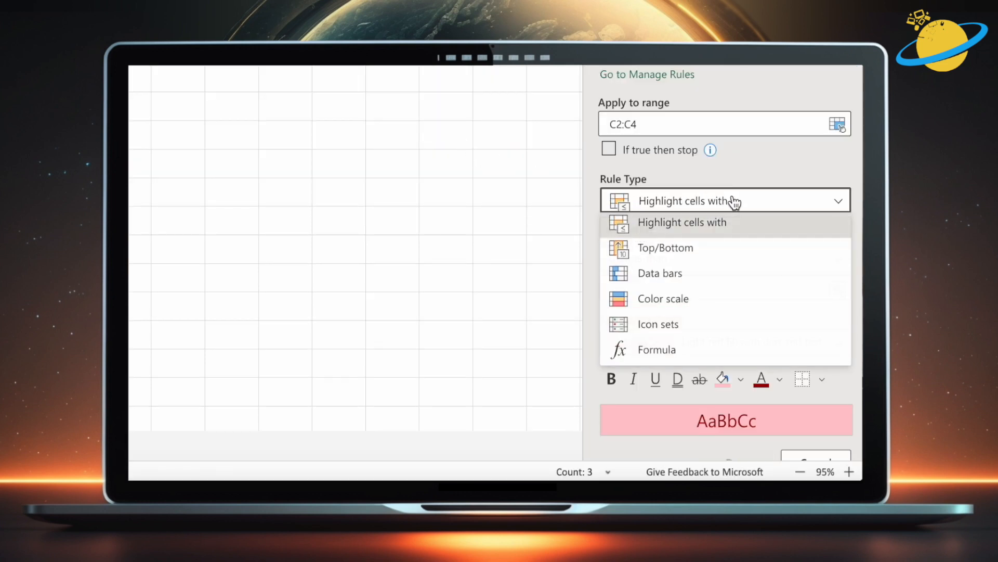
mouse_move(726, 353)
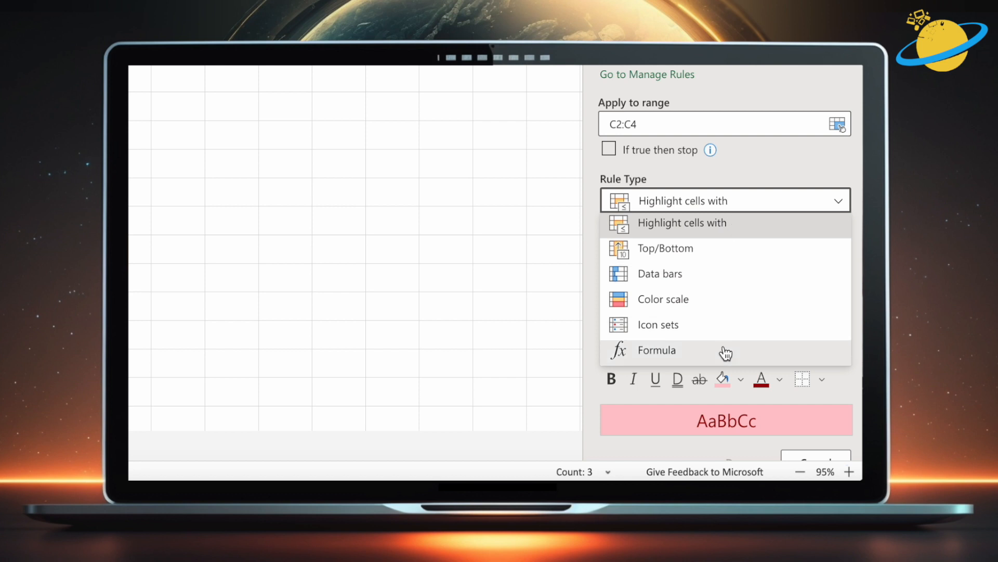
left_click(656, 350)
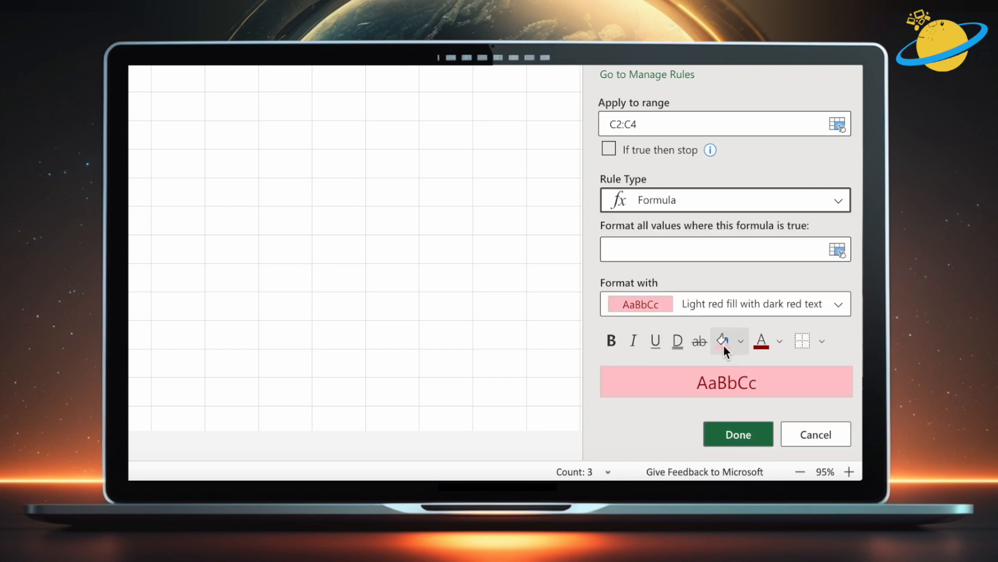
left_click(699, 249)
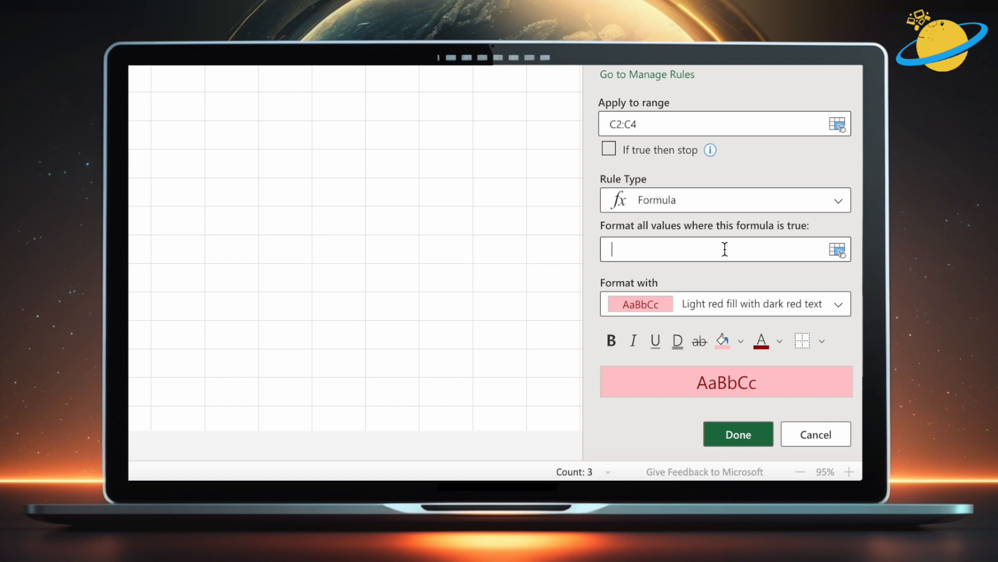
type("=")
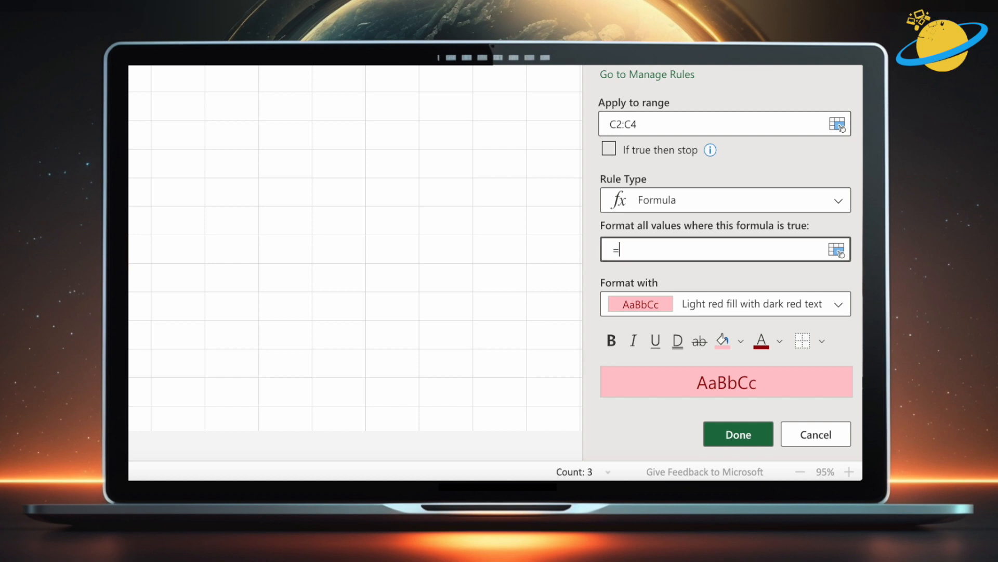
type("B2")
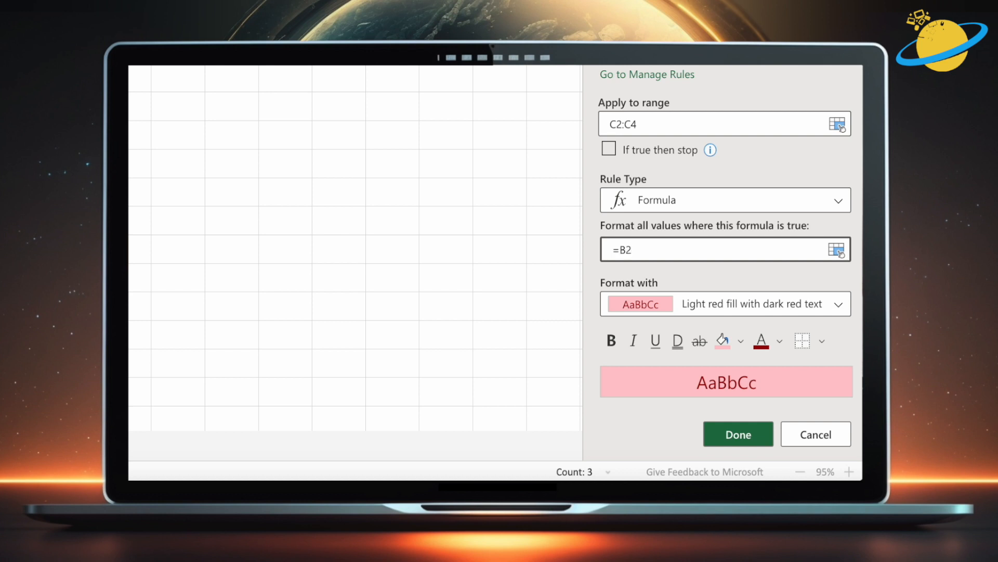
type("<>")
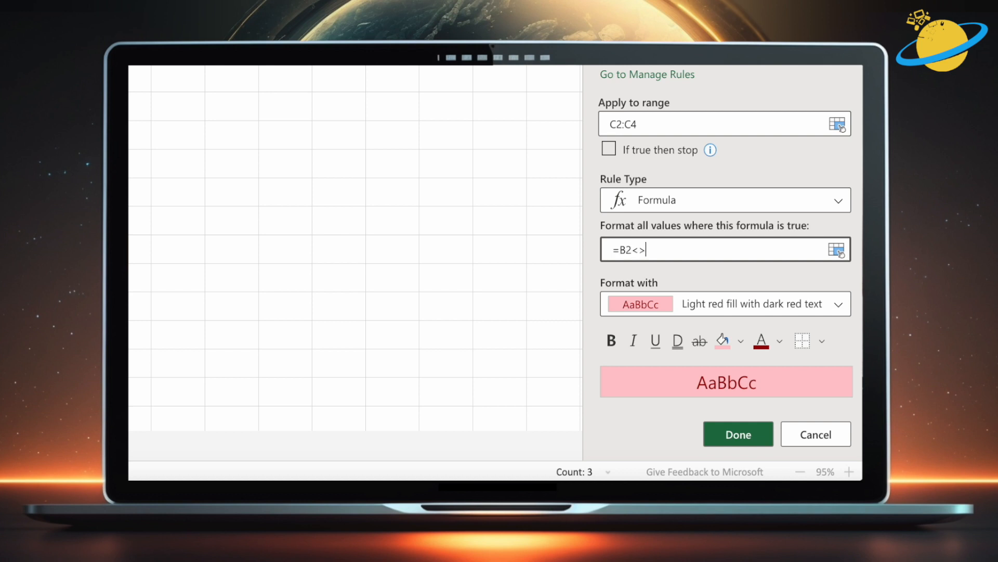
type("\"\"")
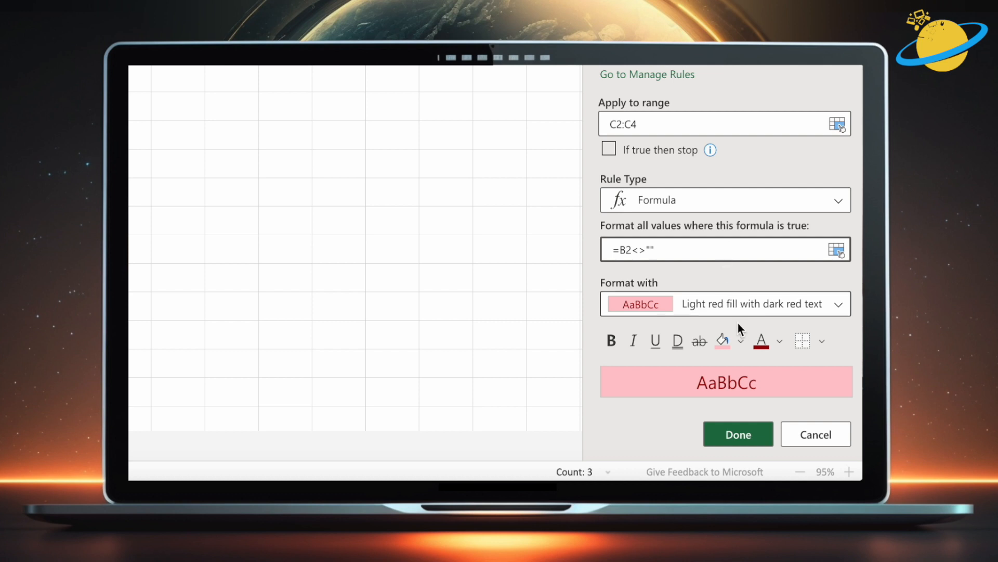
- Format matching tasks as blue strikethrough text with no fill and save the rule
left_click(699, 341)
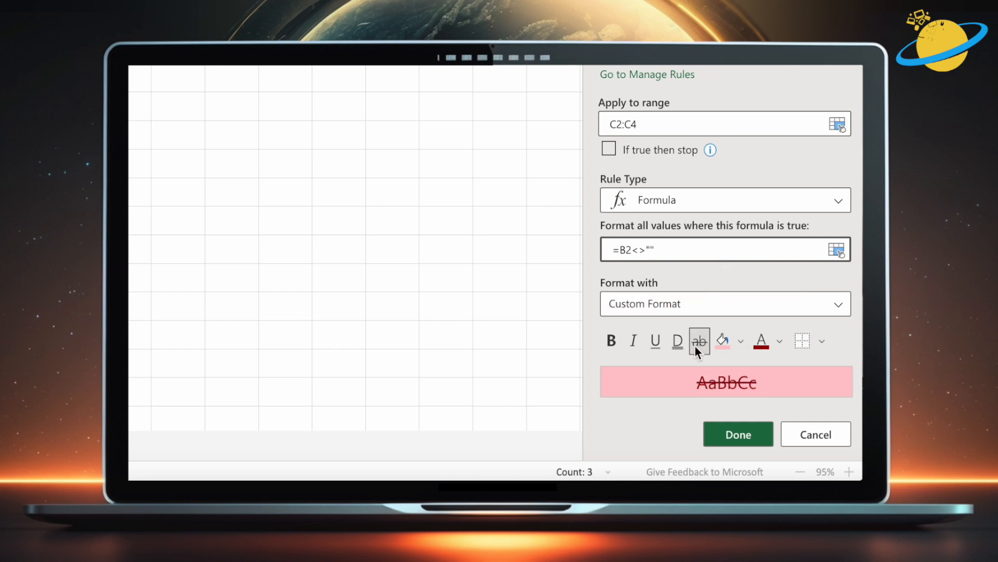
mouse_move(723, 342)
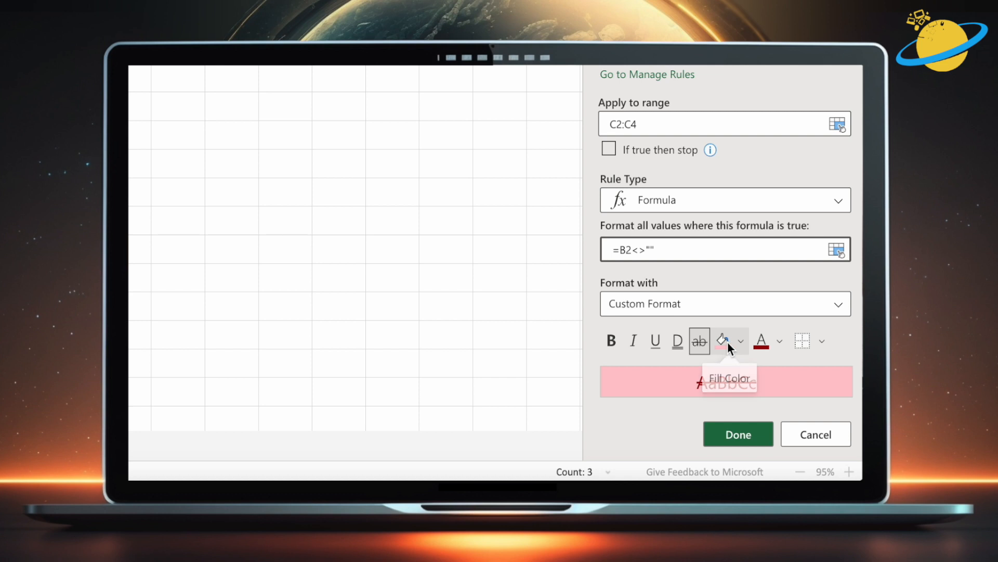
left_click(740, 341)
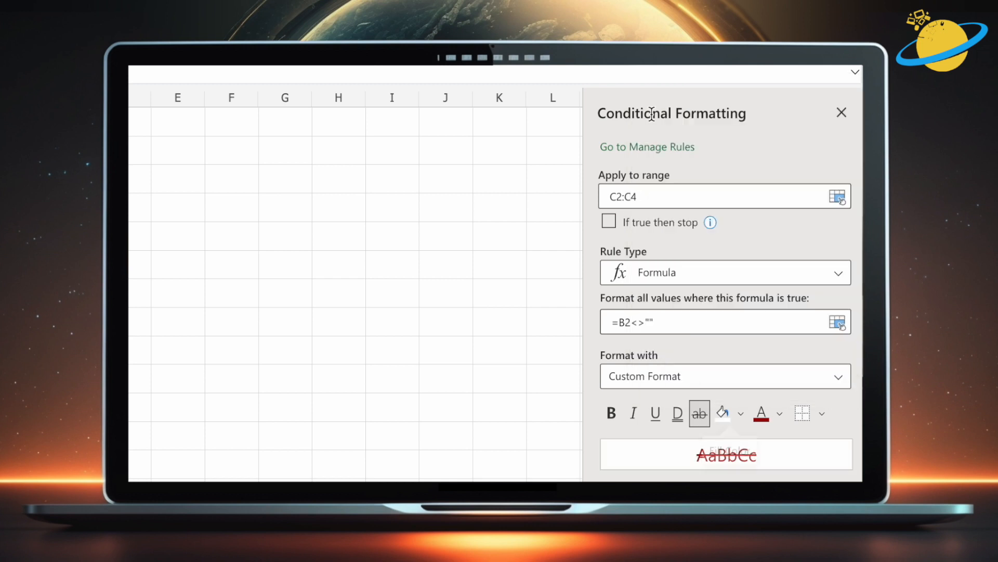
scroll("down", 3)
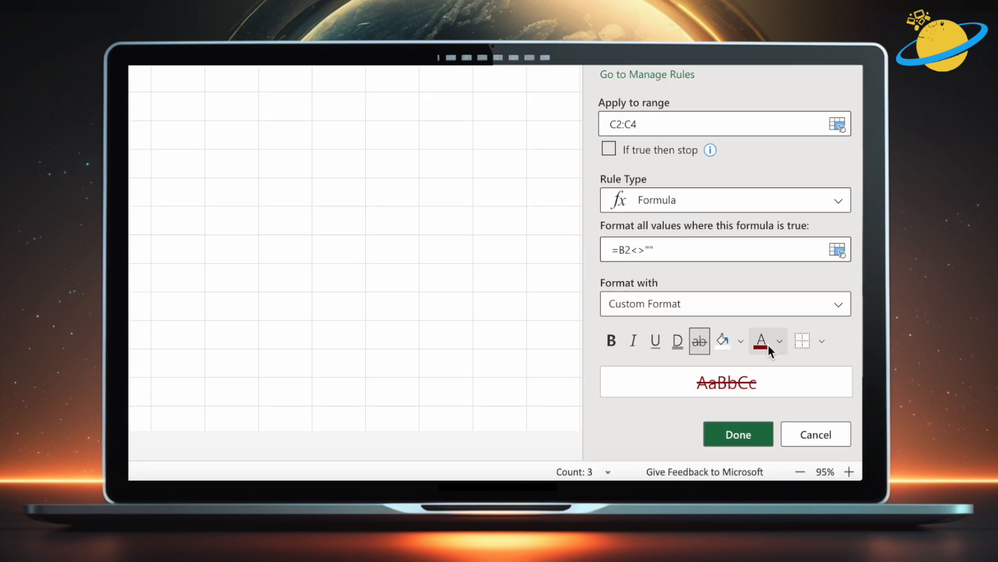
left_click(779, 341)
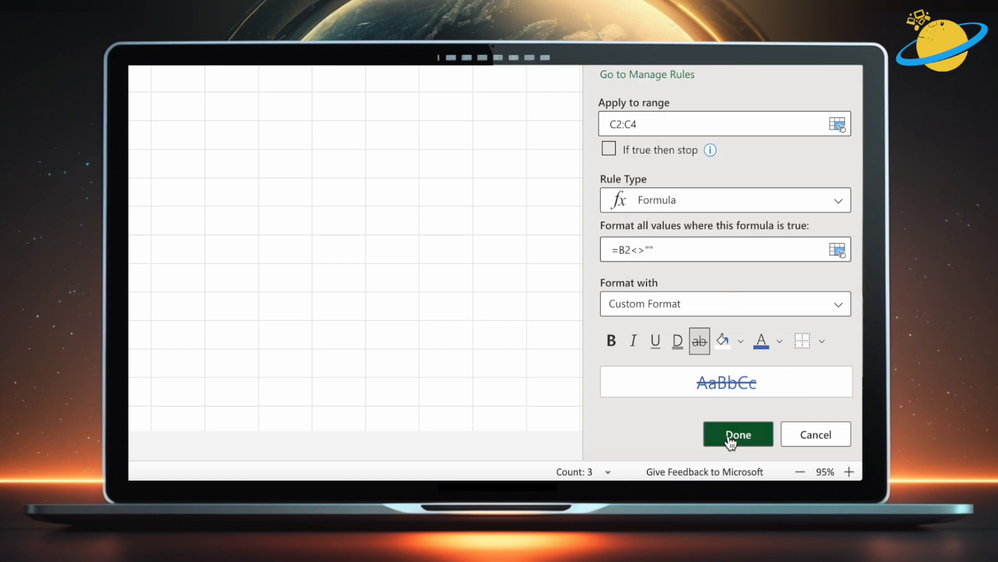
left_click(737, 433)
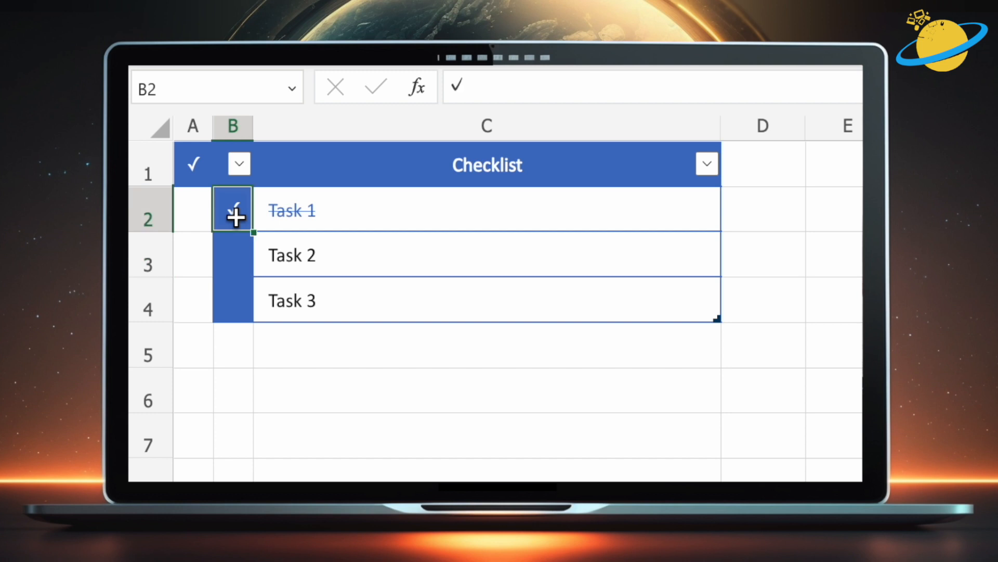
left_click(832, 300)
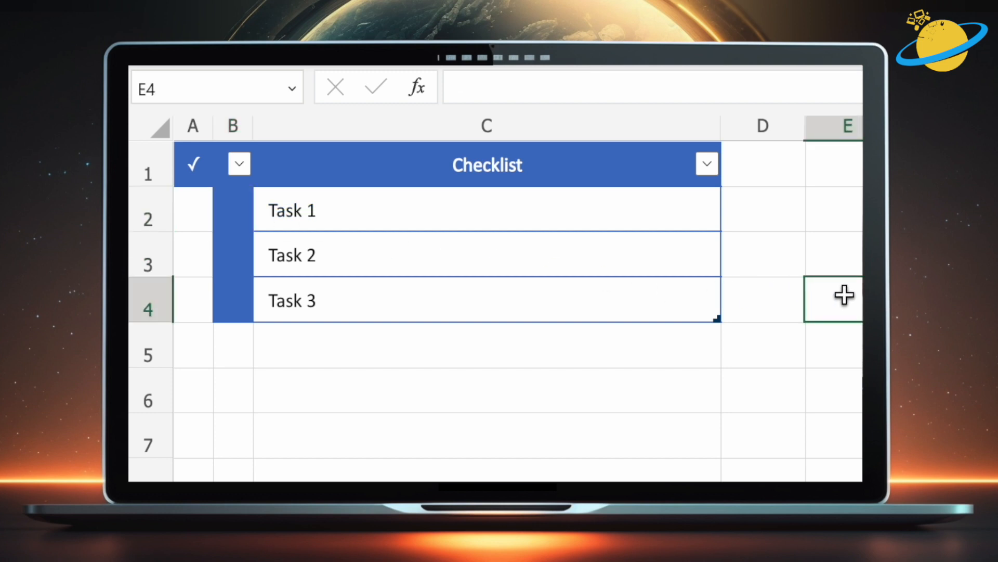